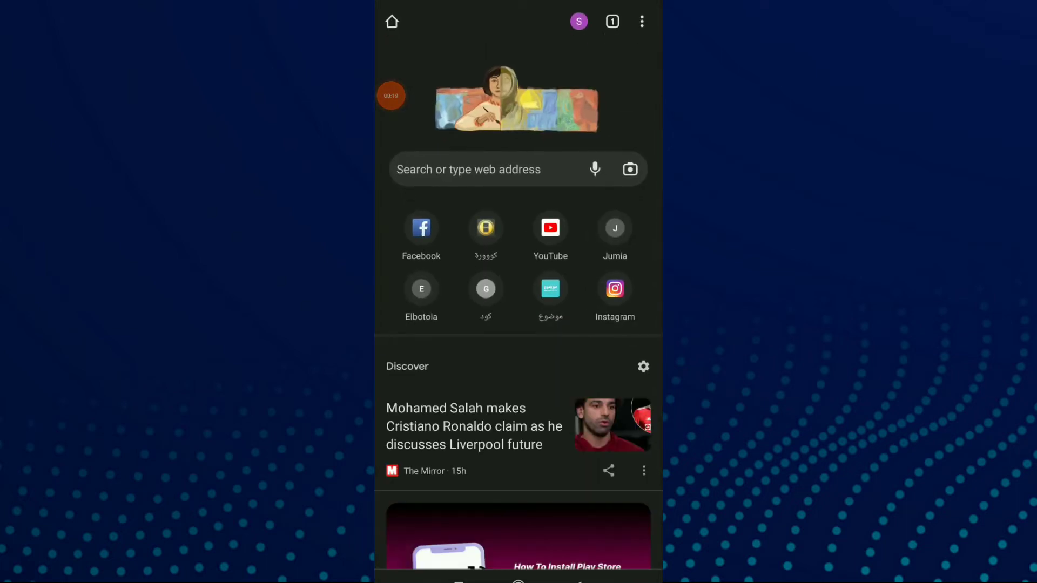
Bring up the edit form for the new tab page's bookmark in Mobile bookmarks
click(641, 21)
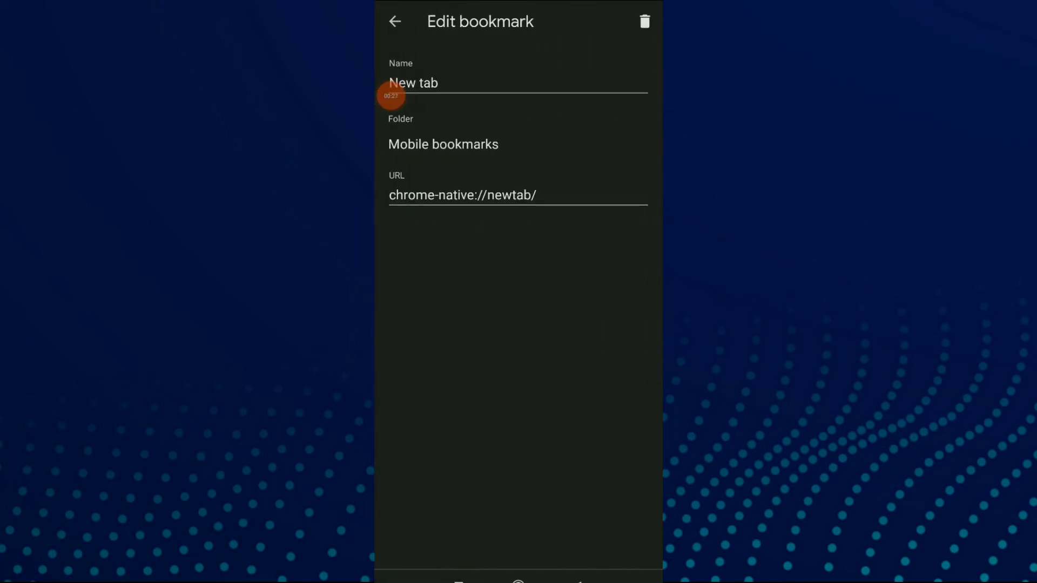
Rename the bookmark from 'New tab' to 'Fghjjujj' and return to the new tab page
click(436, 83)
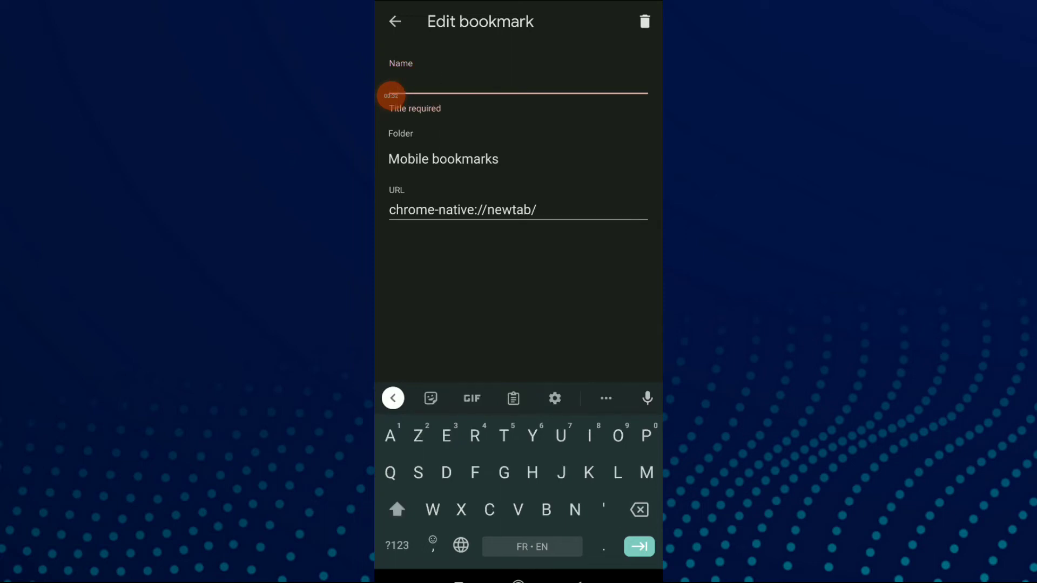
text(Fghj)
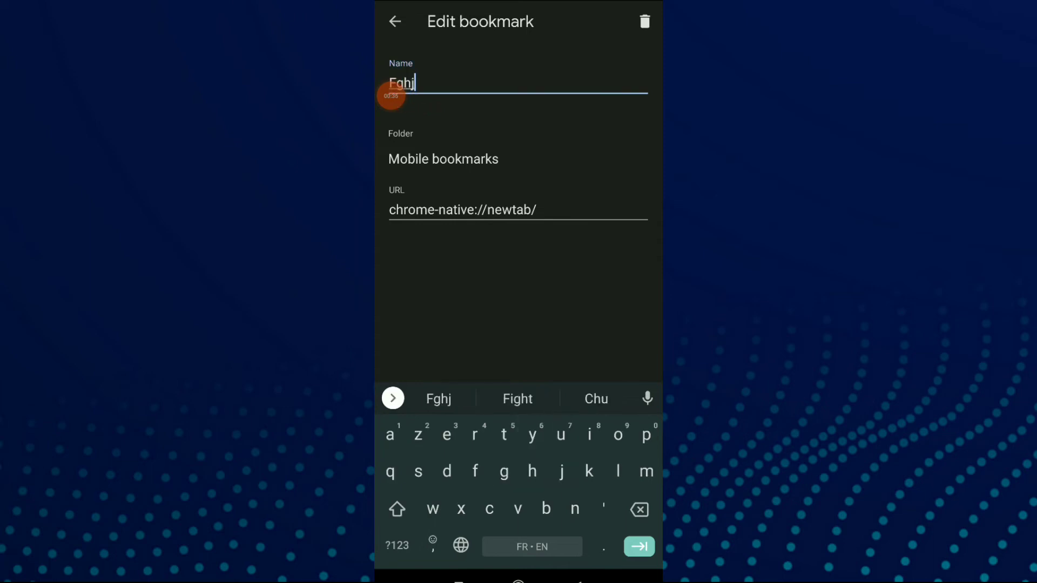
text(jujj)
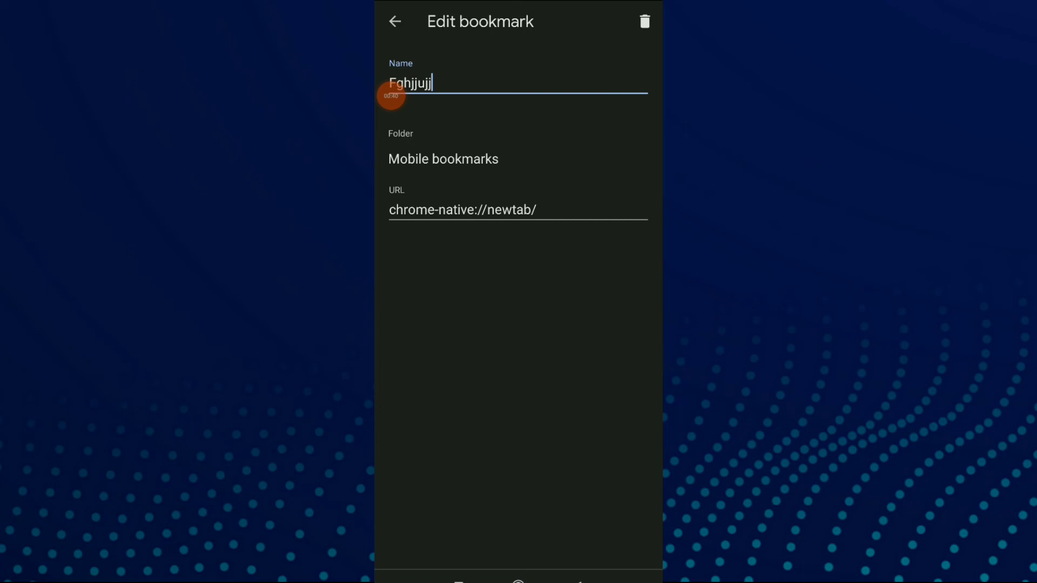
click(394, 22)
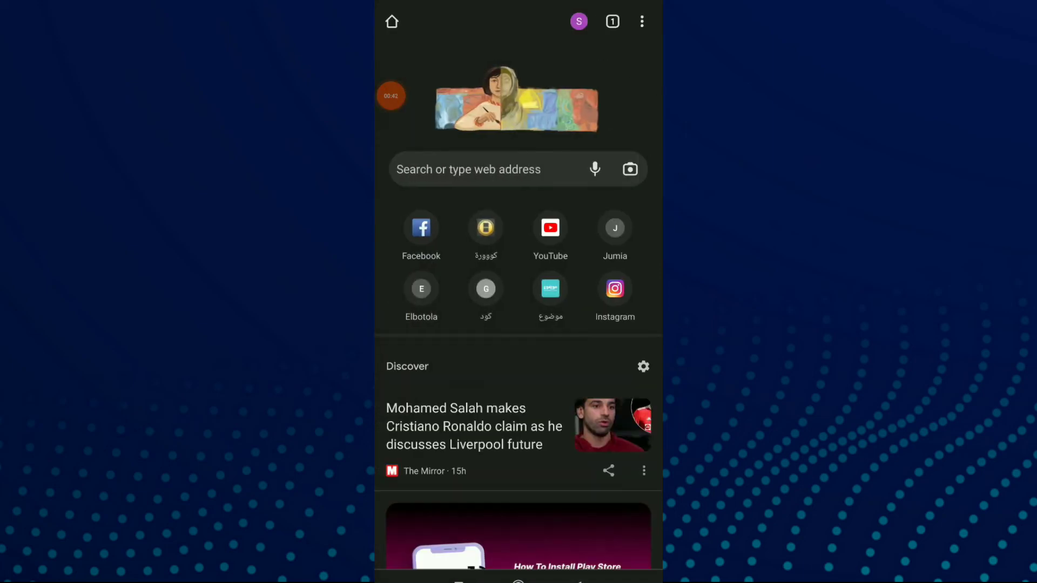